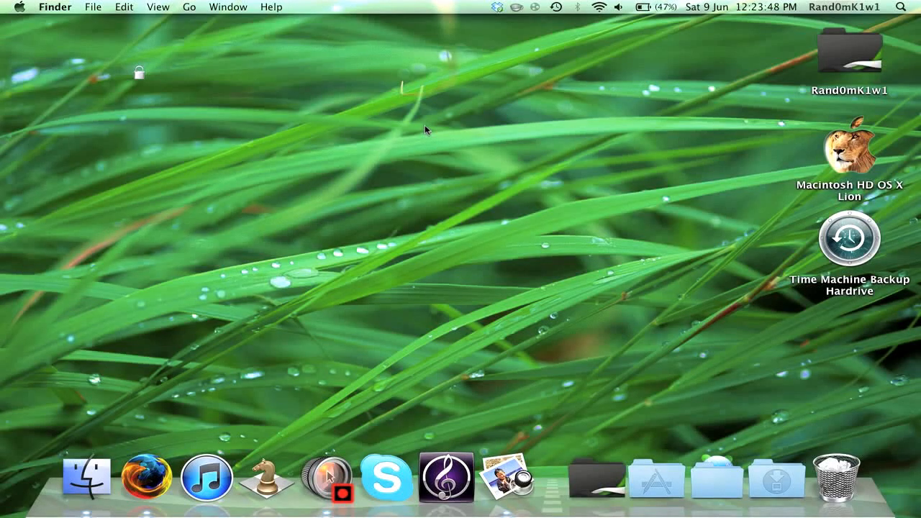
mouse_move(593, 334)
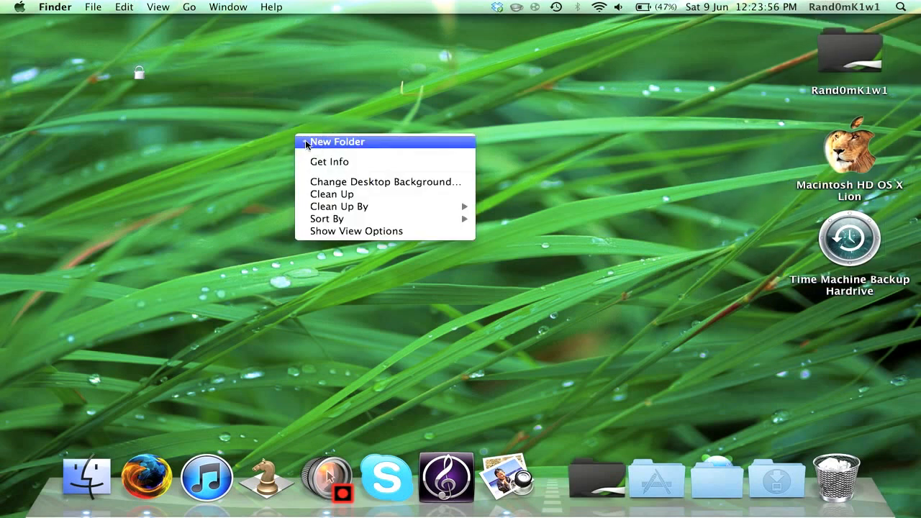
Make a new folder on the desktop and name it test
click(337, 141)
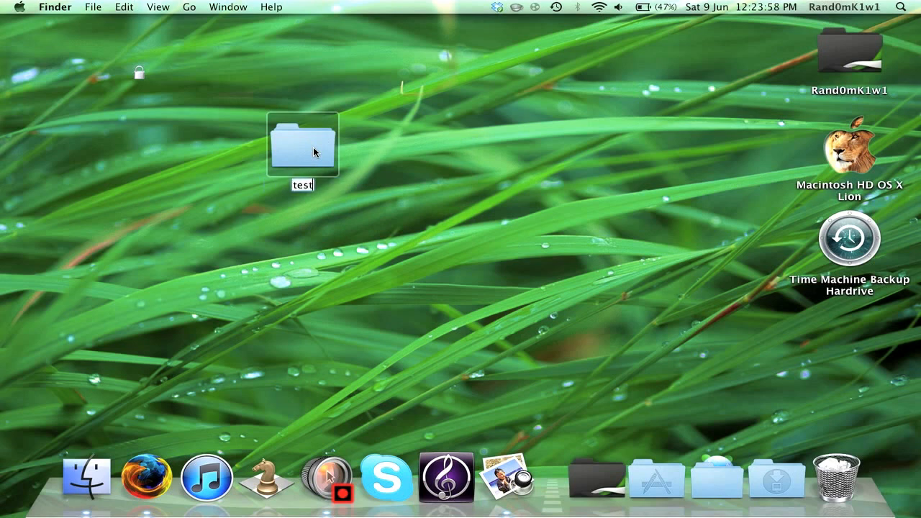
click(302, 144)
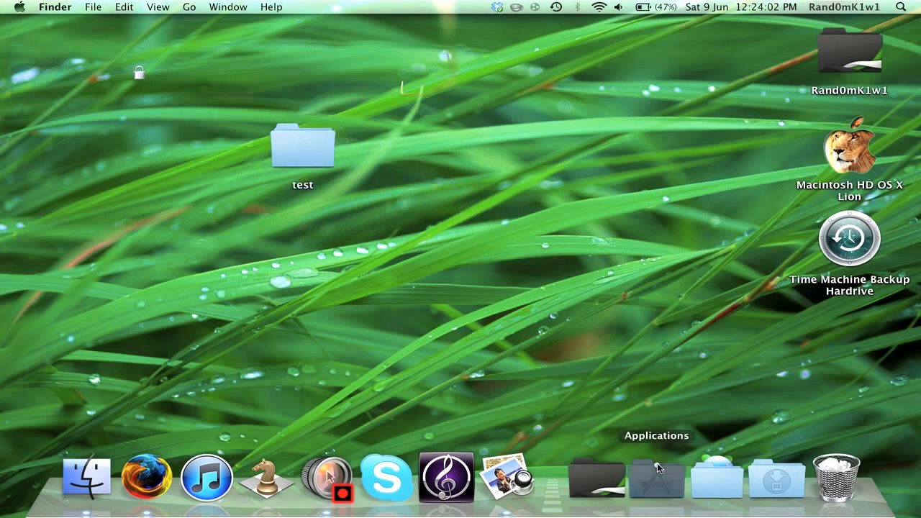
Copy the elephant icon from Evernote.app's info panel in Applications
click(655, 477)
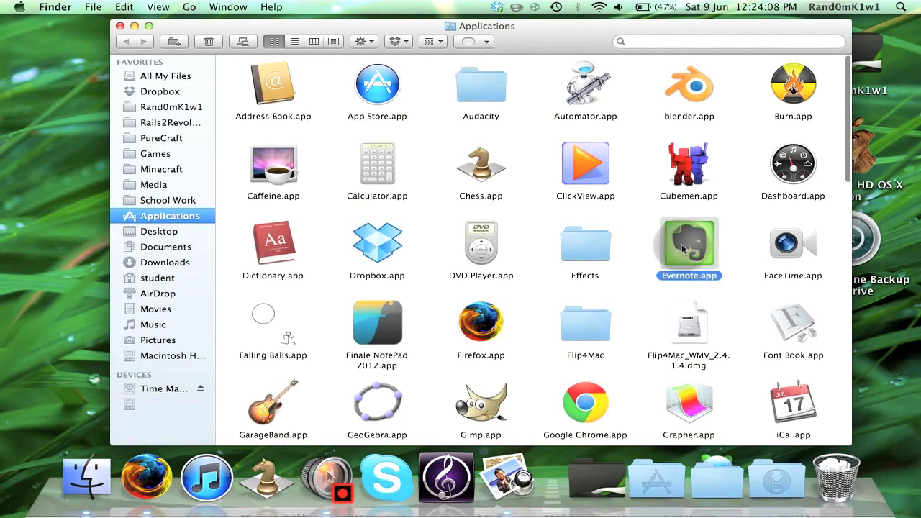
right_click(688, 248)
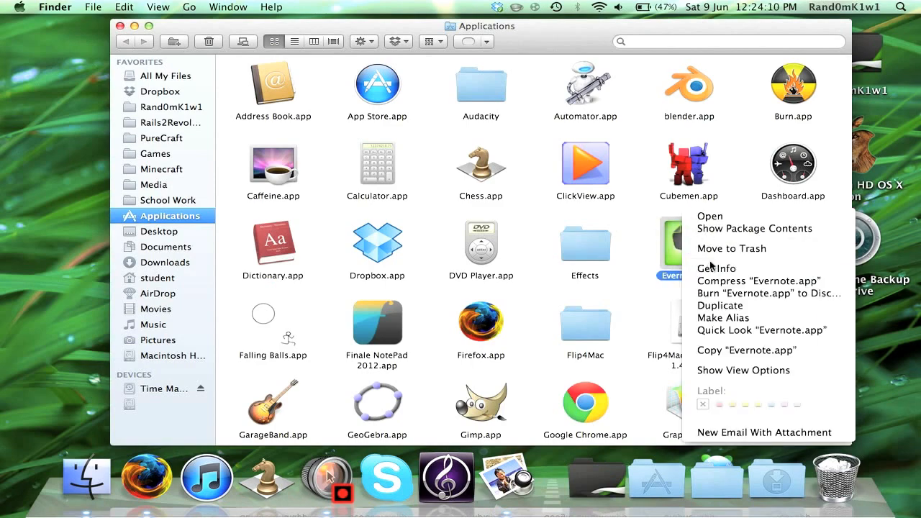
click(717, 268)
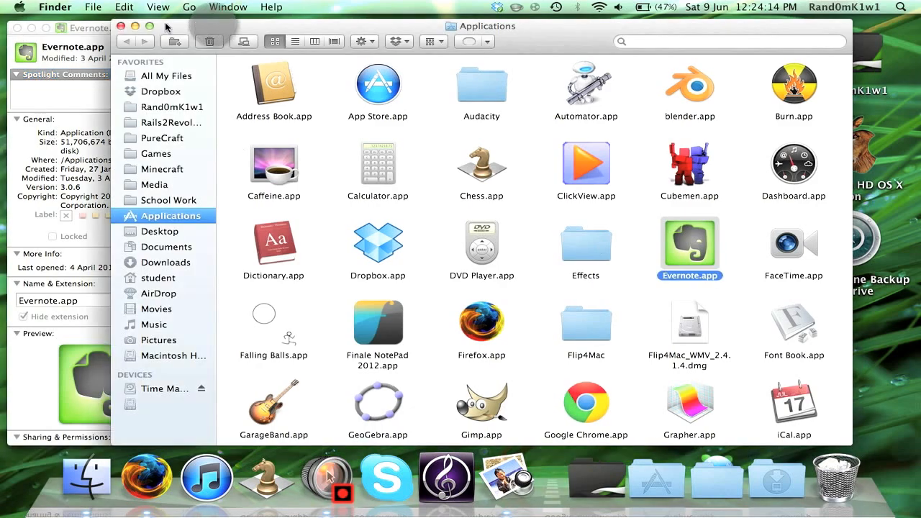
click(112, 24)
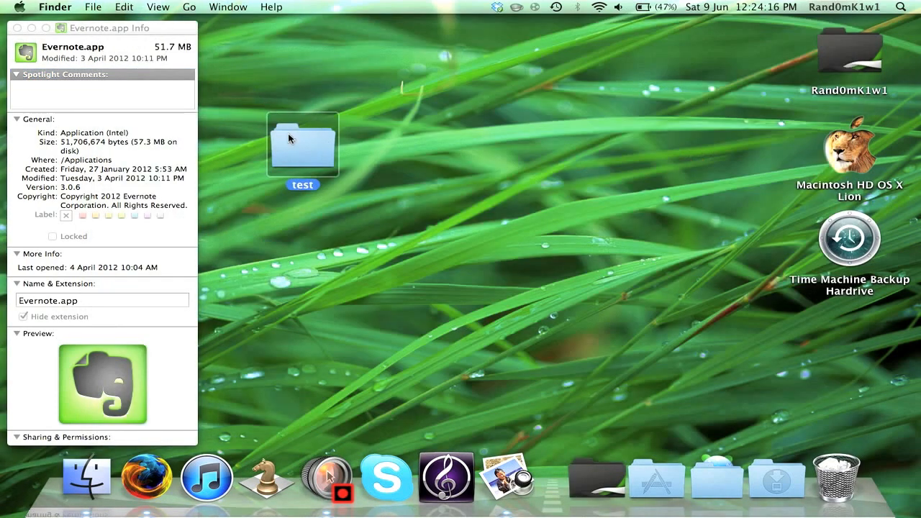
Paste the Evernote elephant onto the test folder's info panel icon
right_click(302, 144)
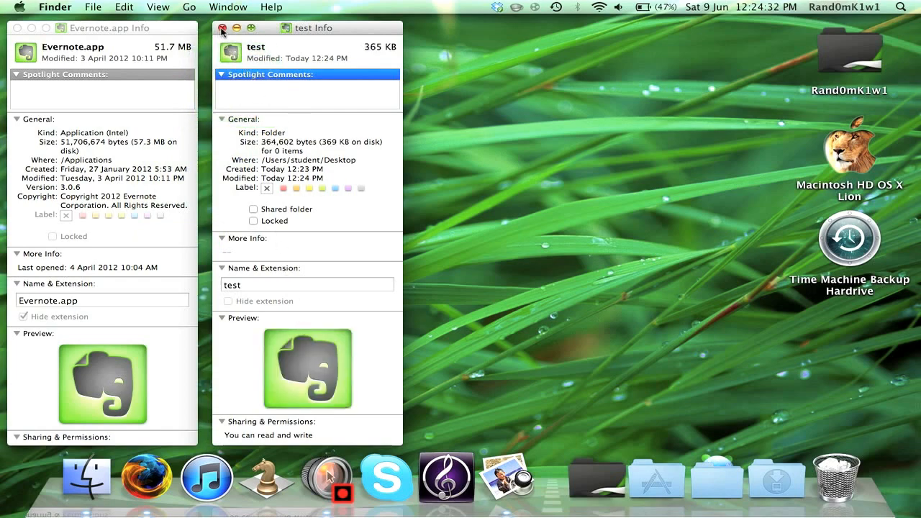
click(223, 27)
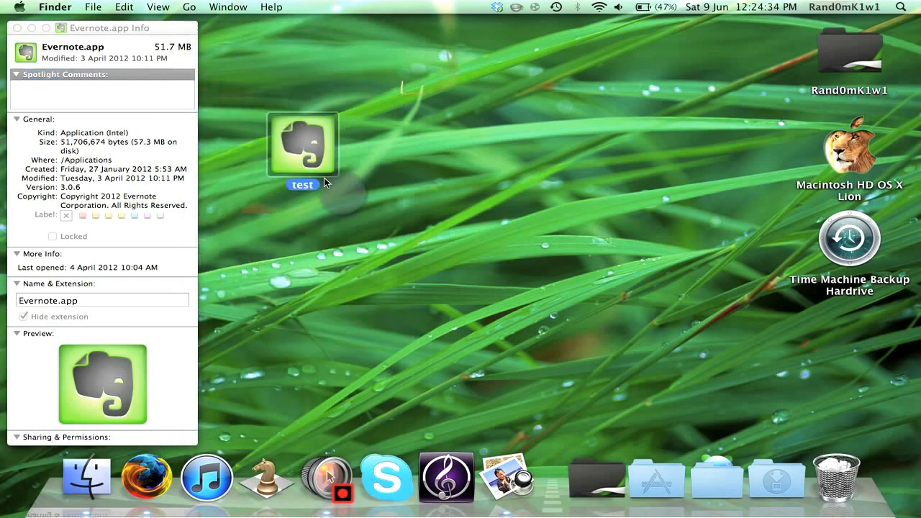
double_click(302, 144)
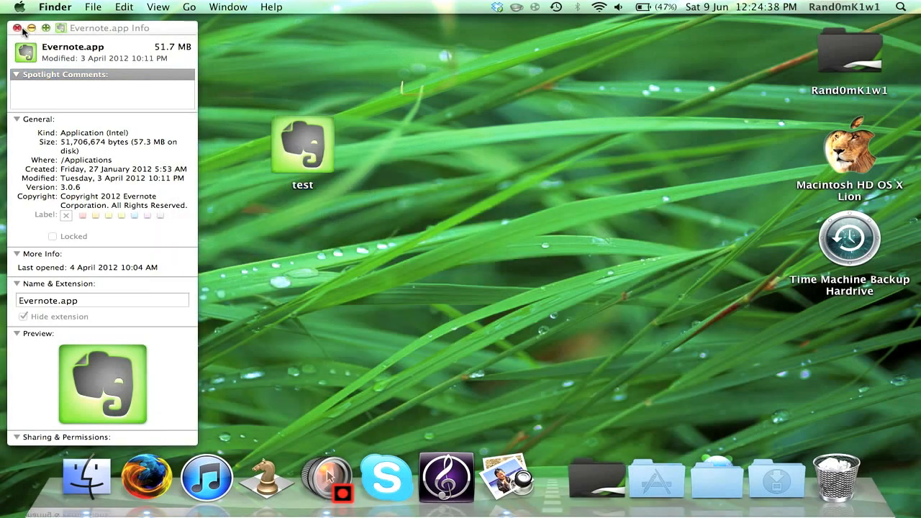
Close the Evernote info panel and create a desktop folder renamed test2
click(11, 27)
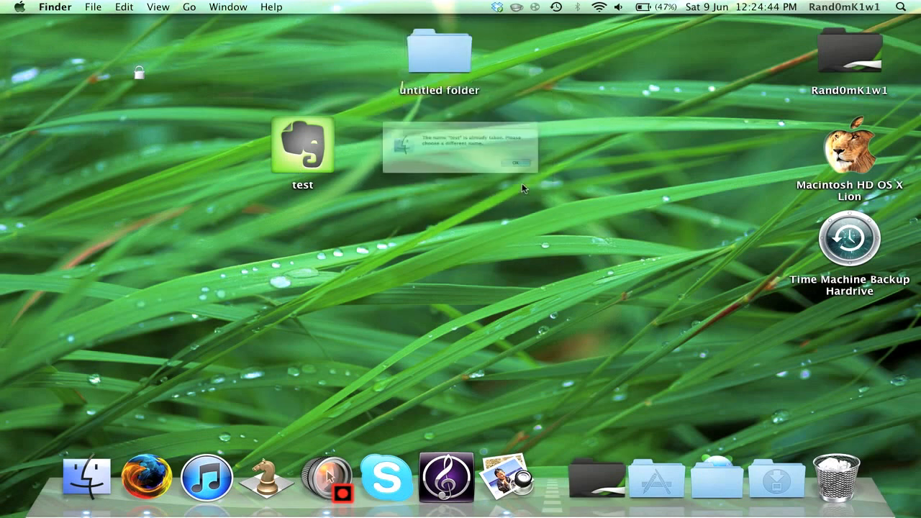
click(515, 161)
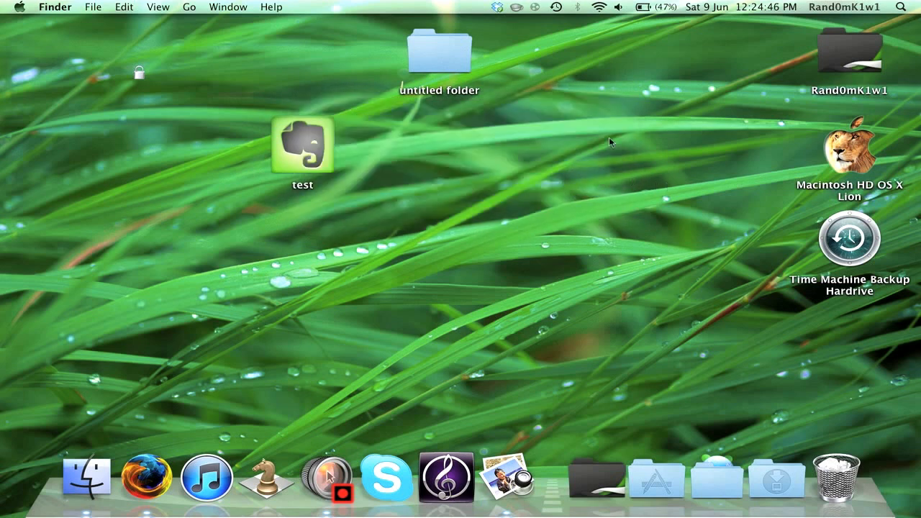
click(439, 51)
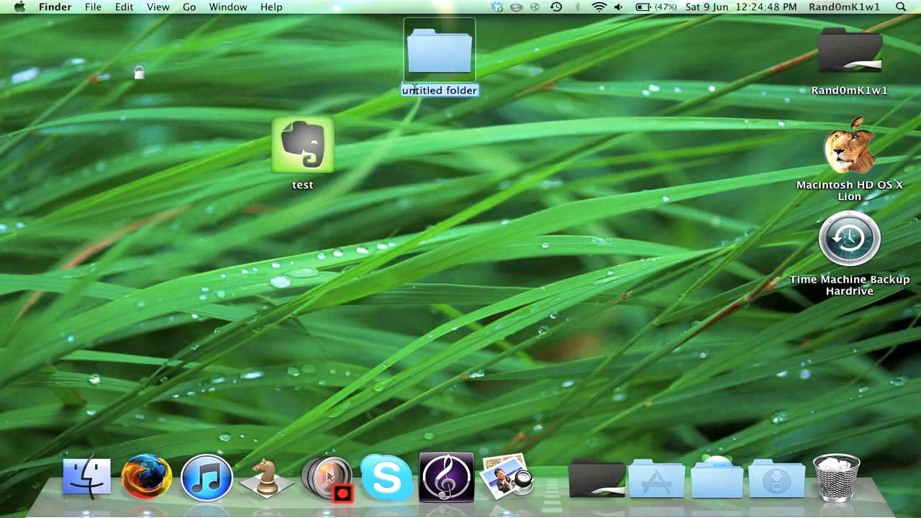
click(506, 193)
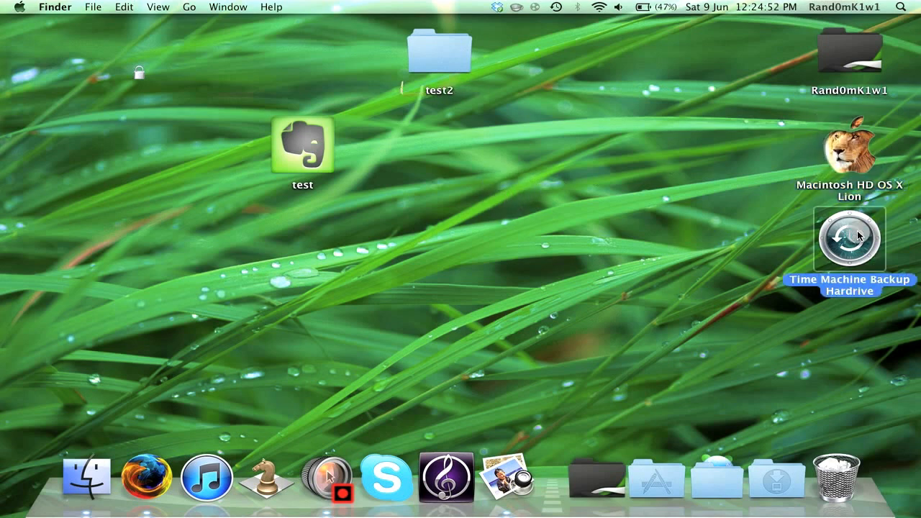
mouse_move(600, 182)
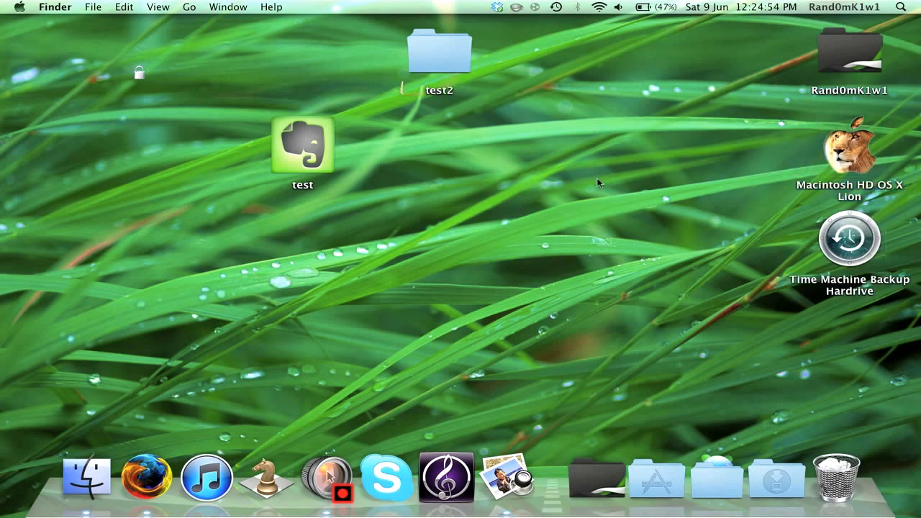
mouse_move(520, 160)
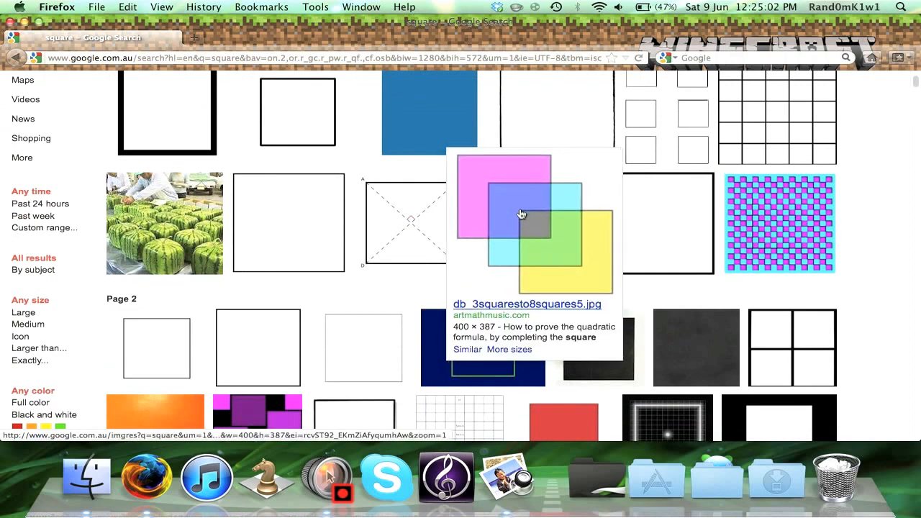
Copy the overlapping coloured squares image from the Google Images results
right_click(533, 216)
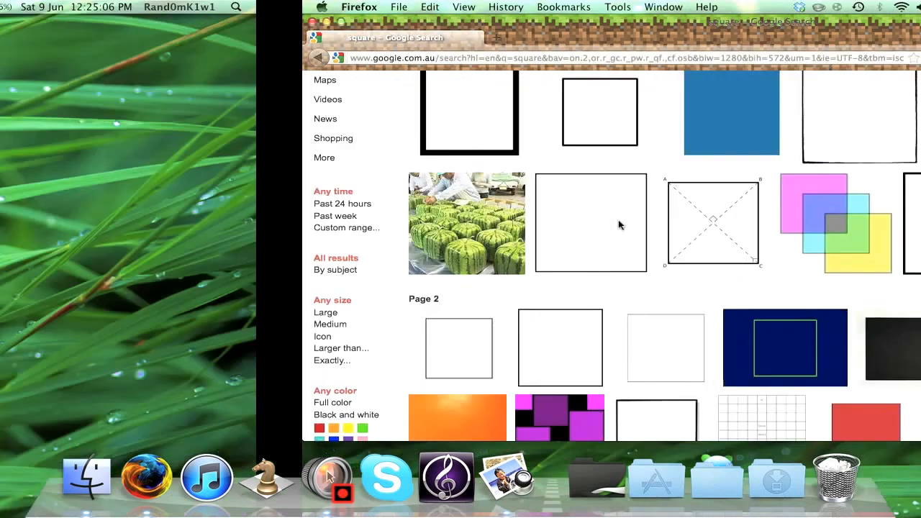
Paste the overlapping squares as test2's icon, then start naming a new folder
right_click(439, 50)
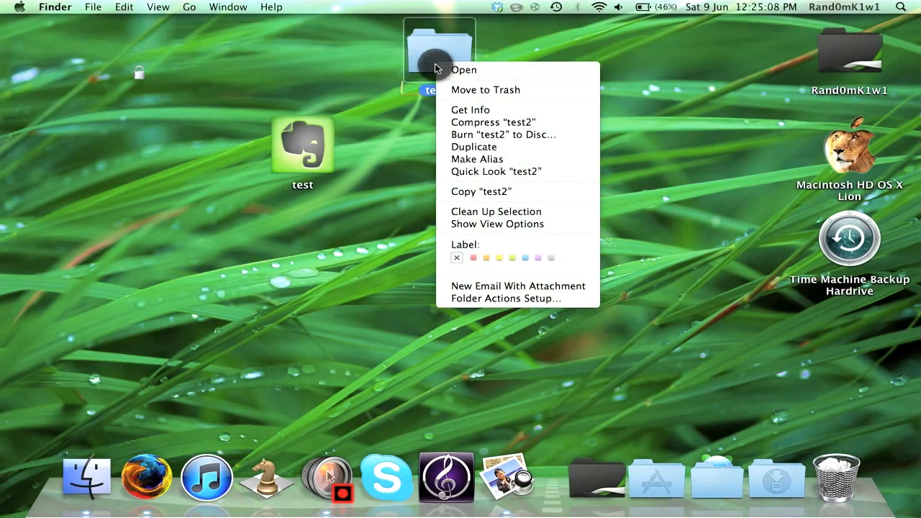
click(470, 109)
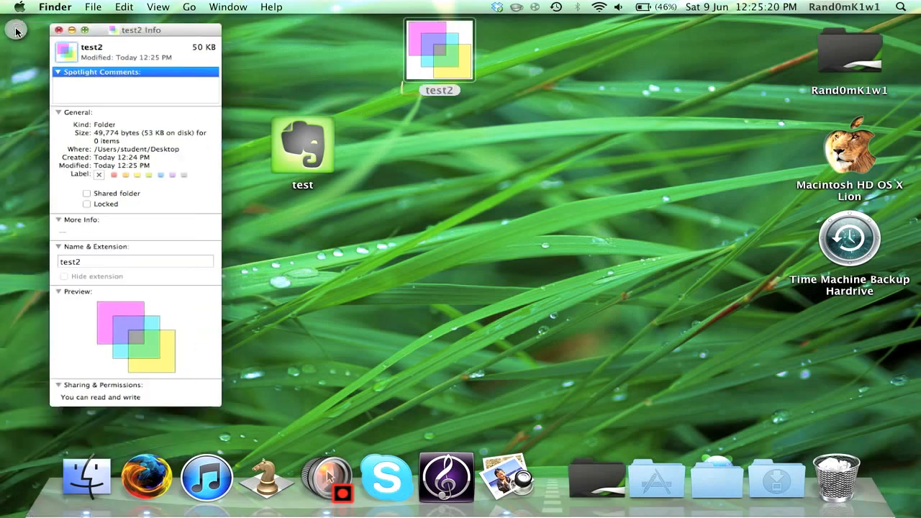
click(59, 30)
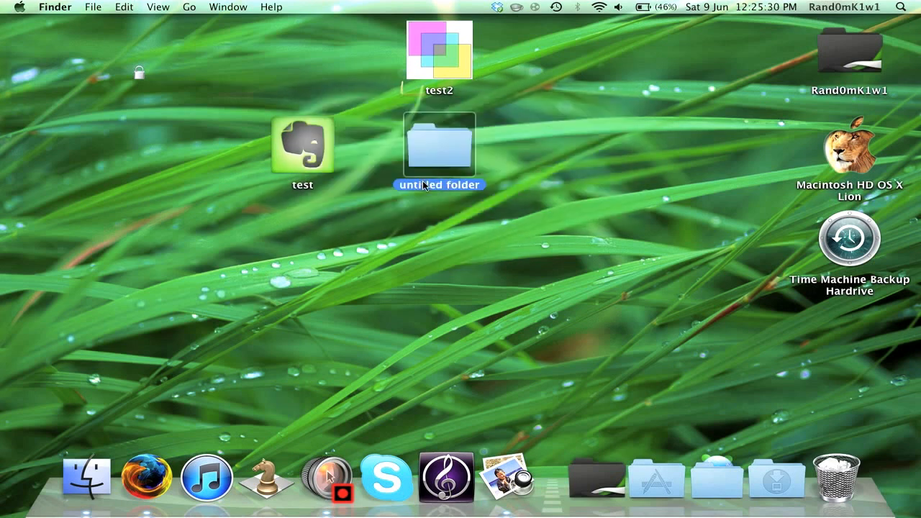
text(tes)
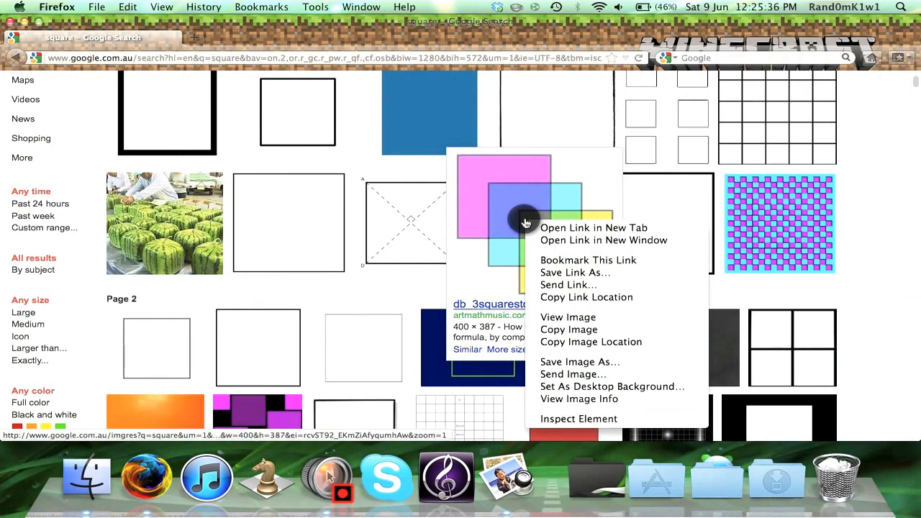
mouse_move(568, 362)
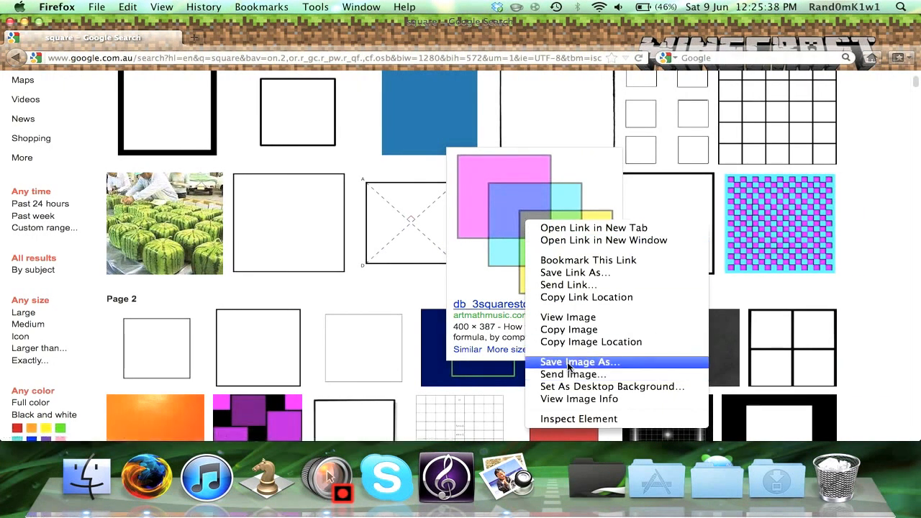
Save the overlapping squares image from Firefox as images.jpg in Downloads
click(580, 362)
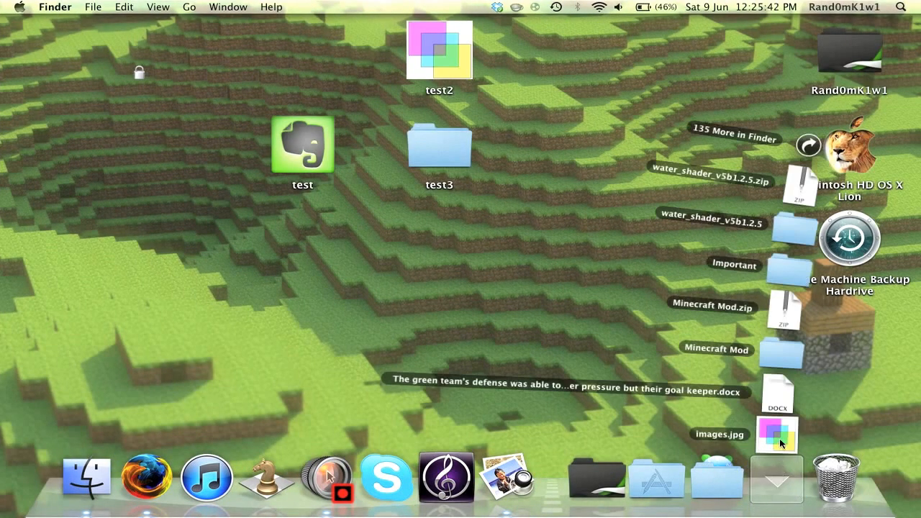
Open images.jpg in Preview and start Instant Alpha on its white background
double_click(777, 433)
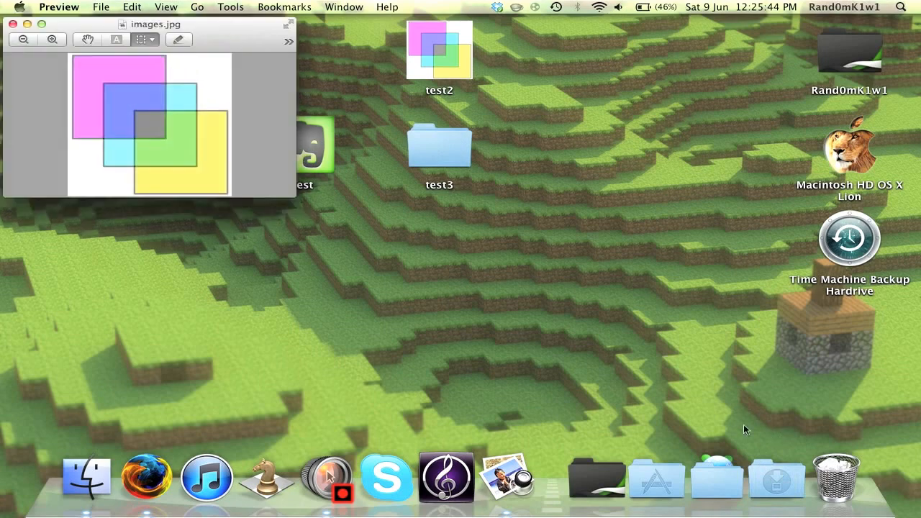
drag(155, 24, 471, 87)
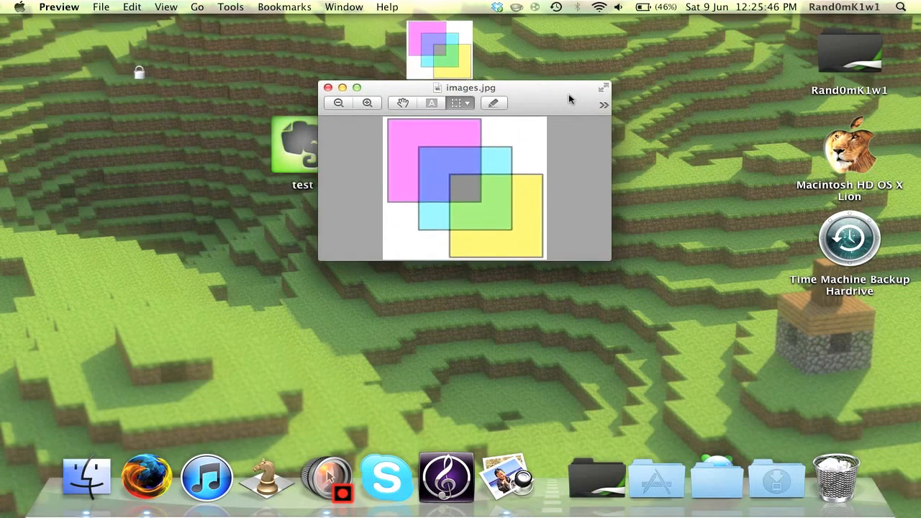
drag(472, 87, 267, 91)
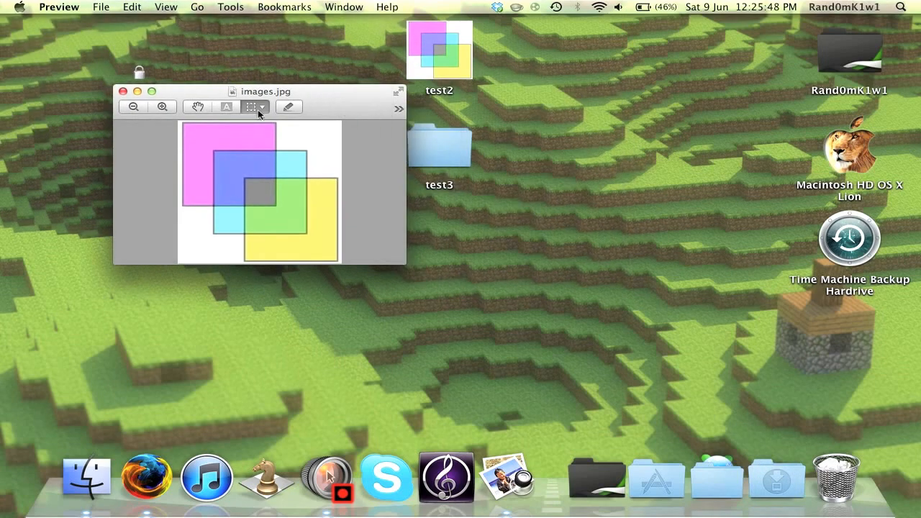
click(262, 107)
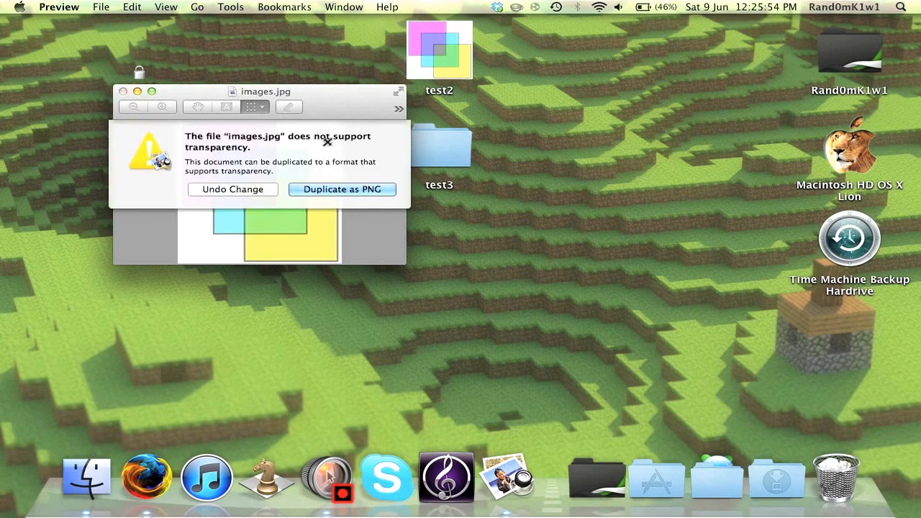
mouse_move(273, 156)
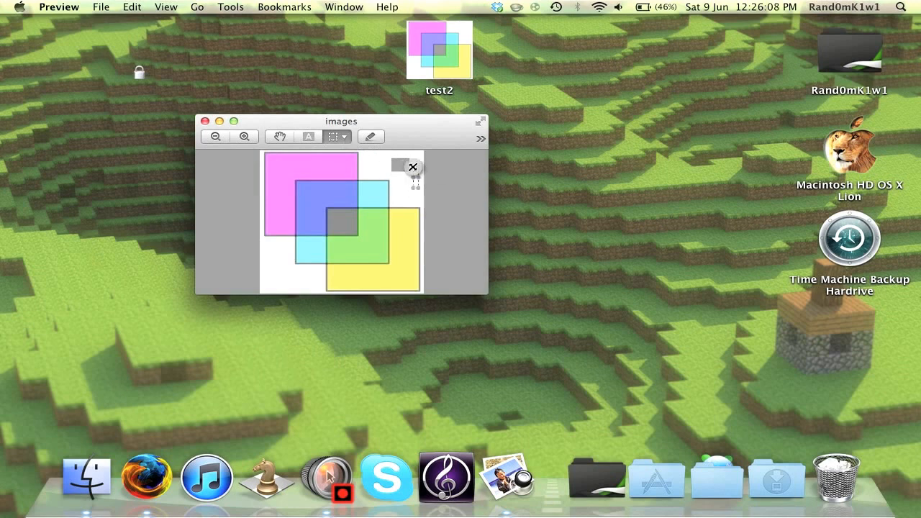
Make the white background around the squares transparent and copy the image
click(345, 137)
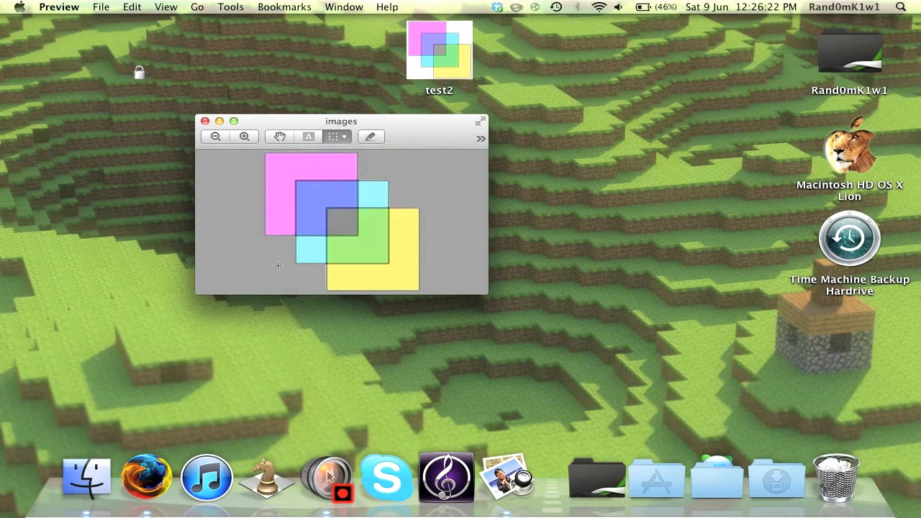
mouse_move(251, 290)
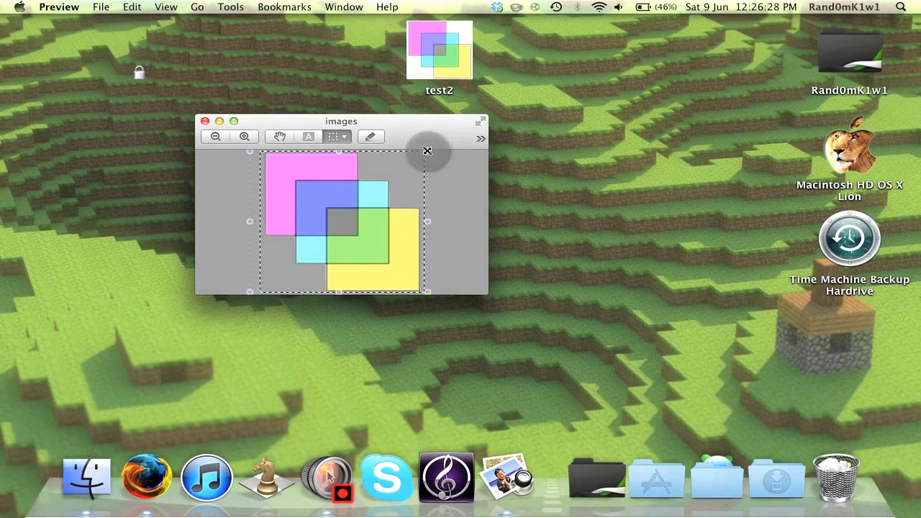
click(131, 7)
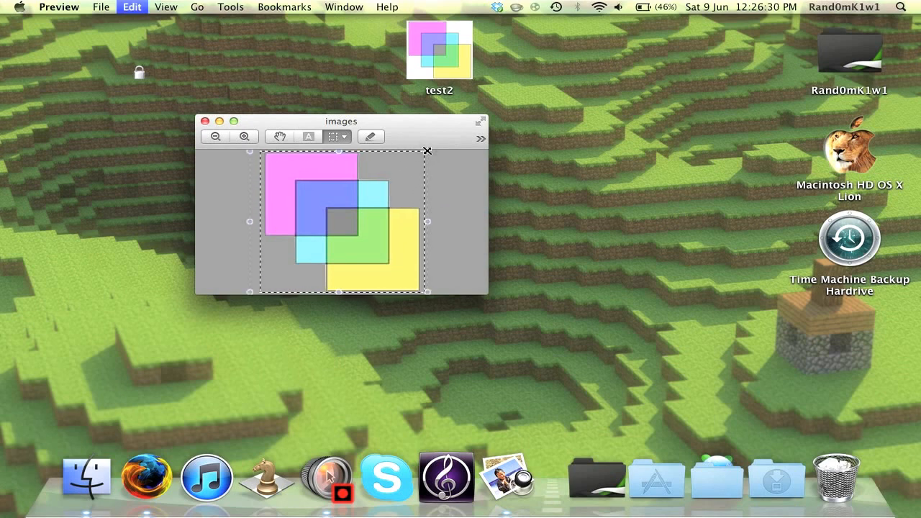
drag(341, 121, 195, 114)
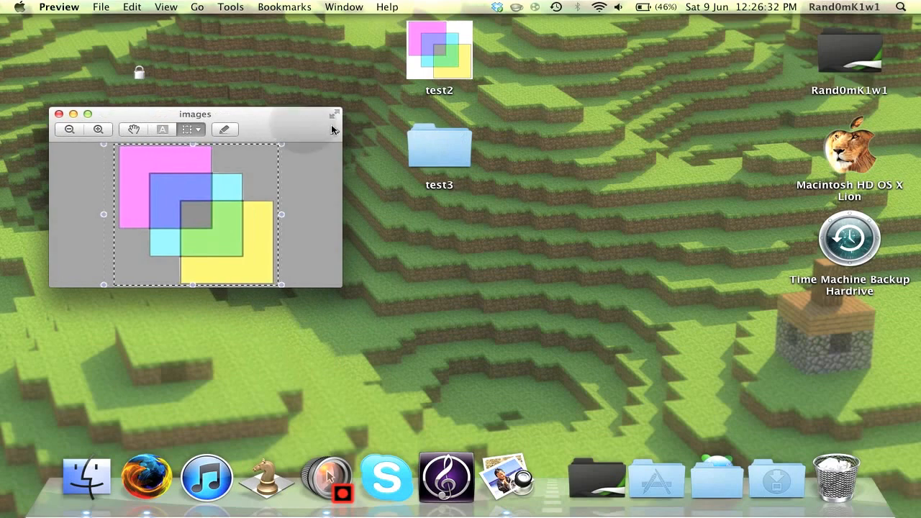
Select test3 and replace its info-panel icon with the transparent squares picture
click(439, 143)
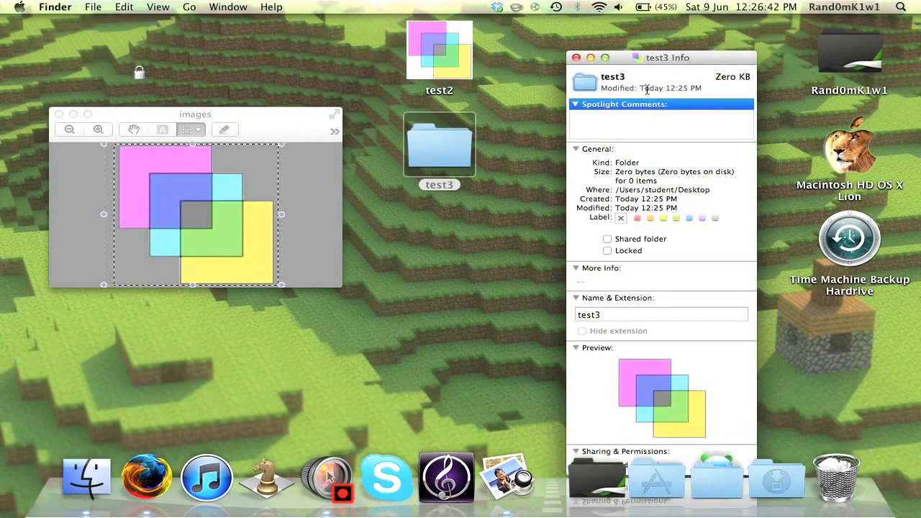
click(575, 58)
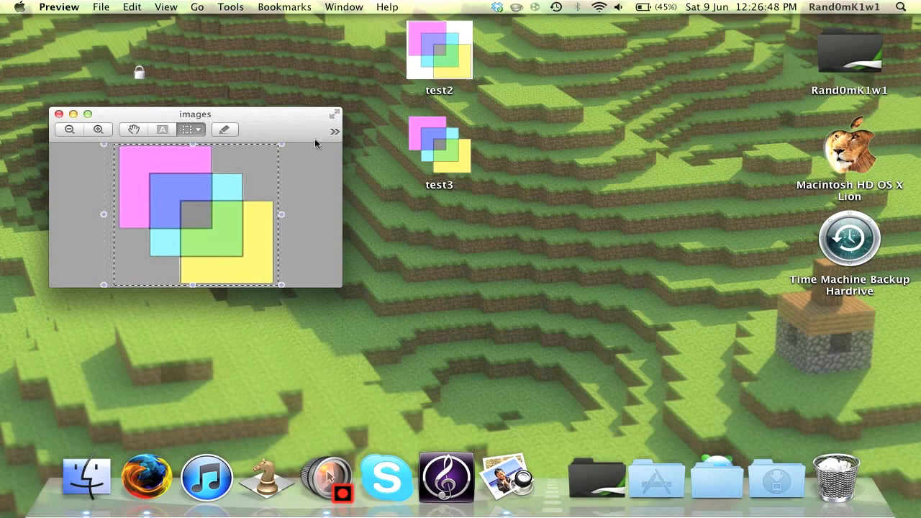
mouse_move(636, 324)
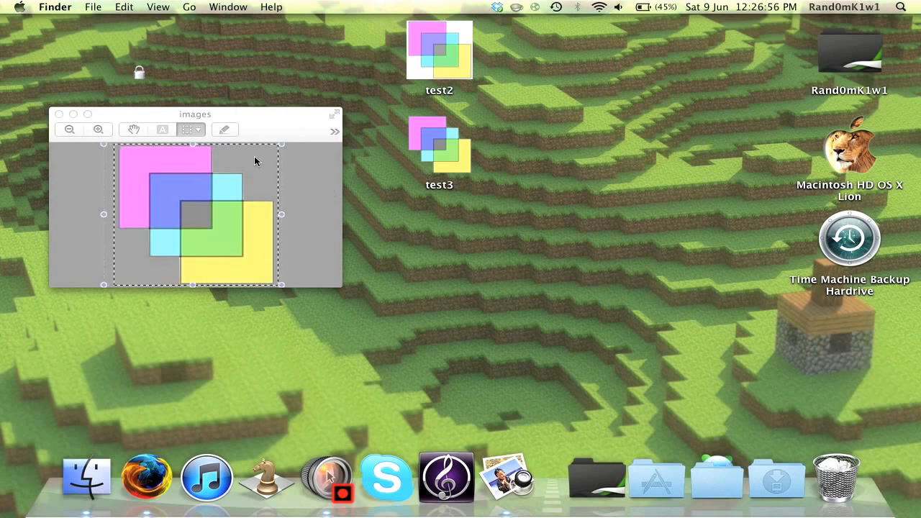
mouse_move(144, 115)
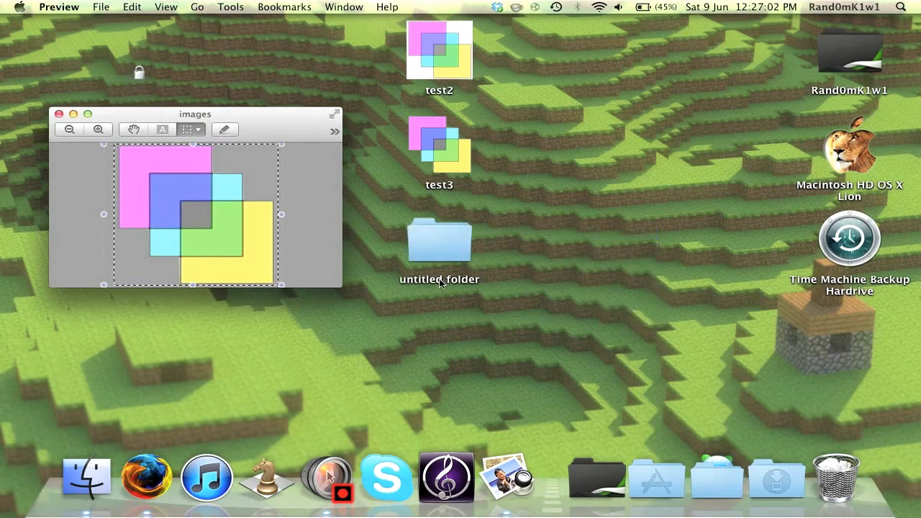
Rename the new folder test4 and select the squares in Preview for erasing
click(439, 245)
text(test4)
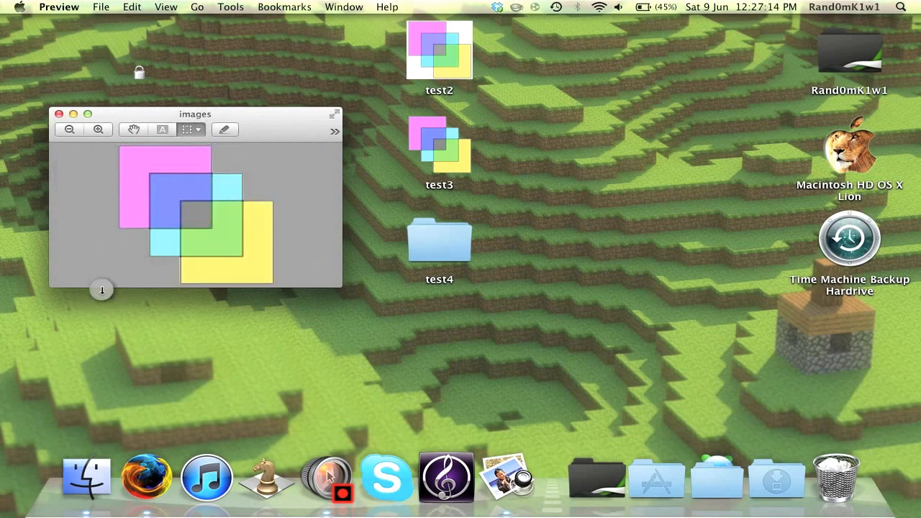
drag(115, 151, 273, 281)
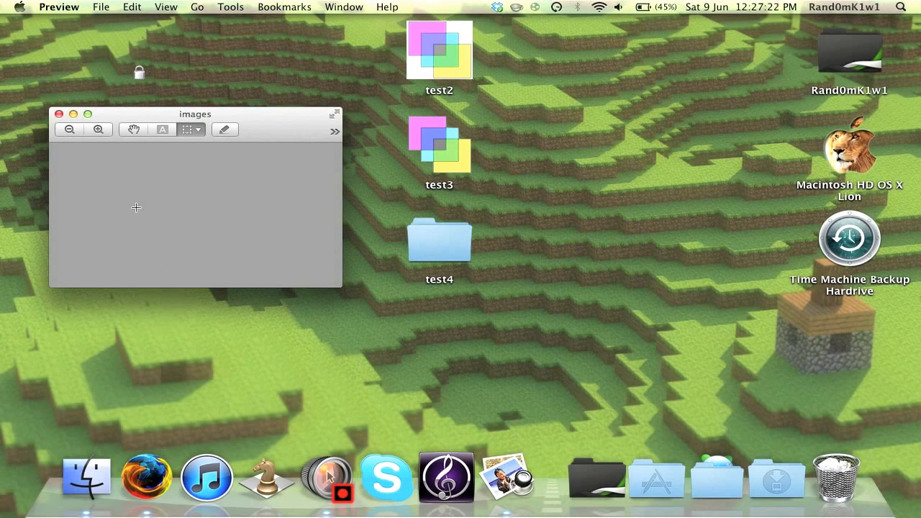
mouse_move(146, 241)
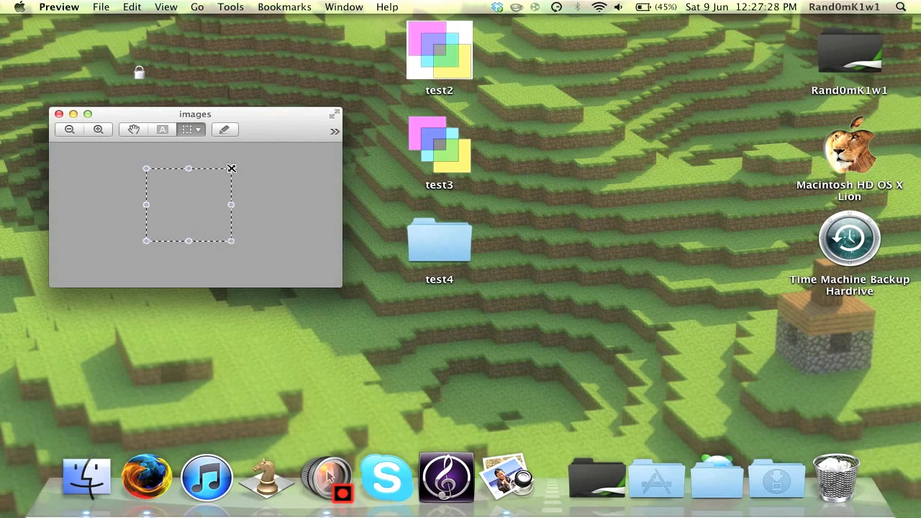
mouse_move(763, 381)
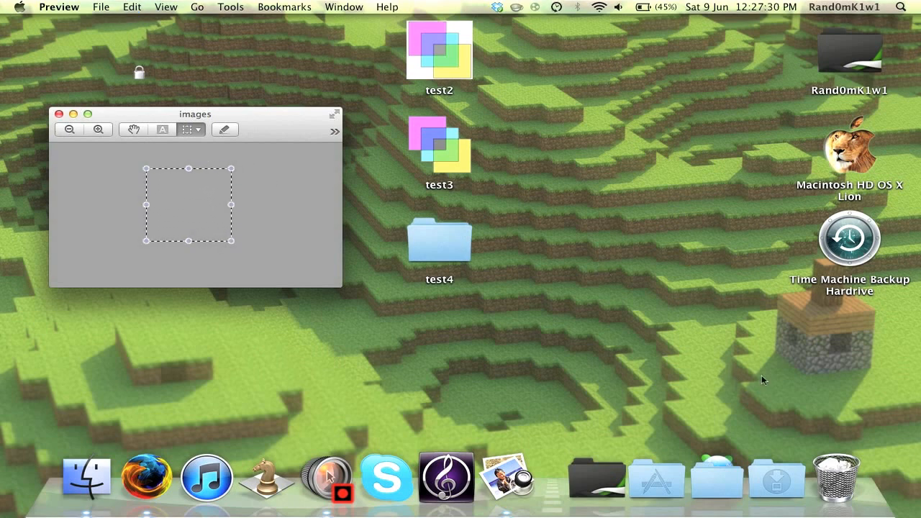
Replace test4's icon with the blank transparent image from its Info window
click(439, 238)
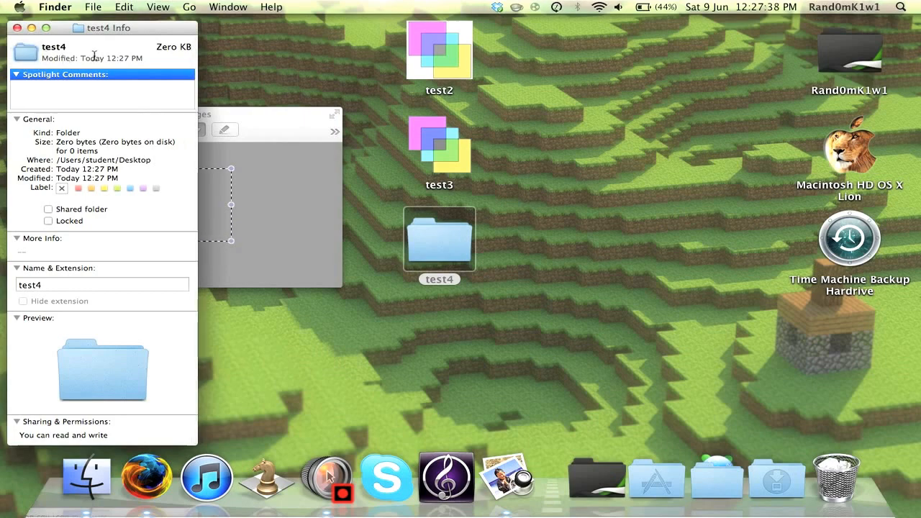
click(18, 318)
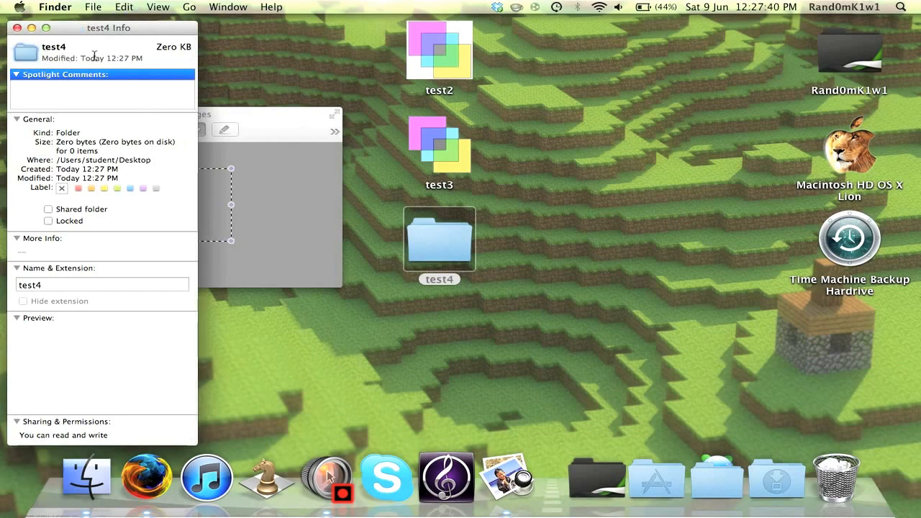
click(17, 27)
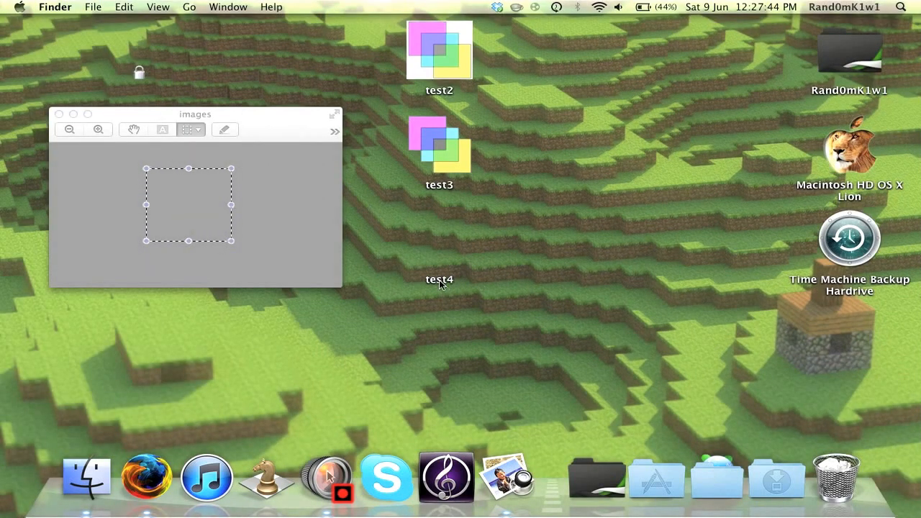
Clear test4's name to nothing, then view the Desktop in a new Finder window
click(439, 280)
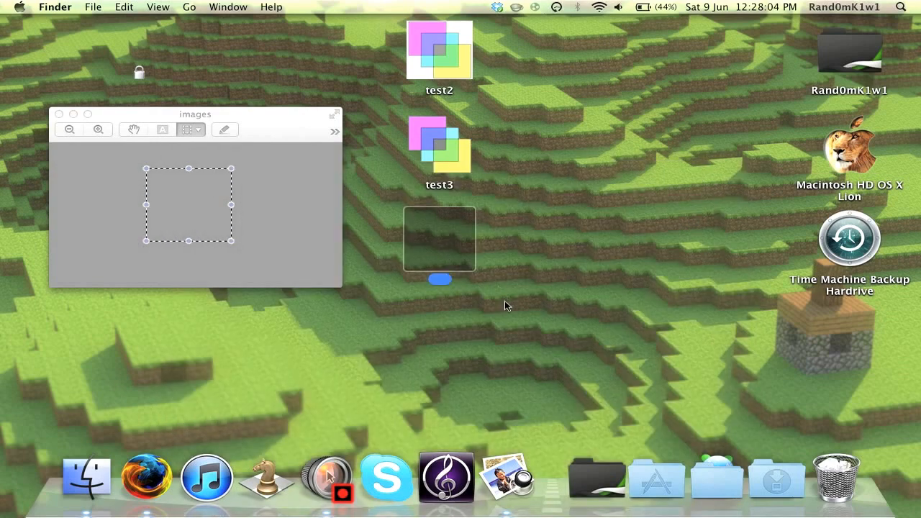
click(93, 6)
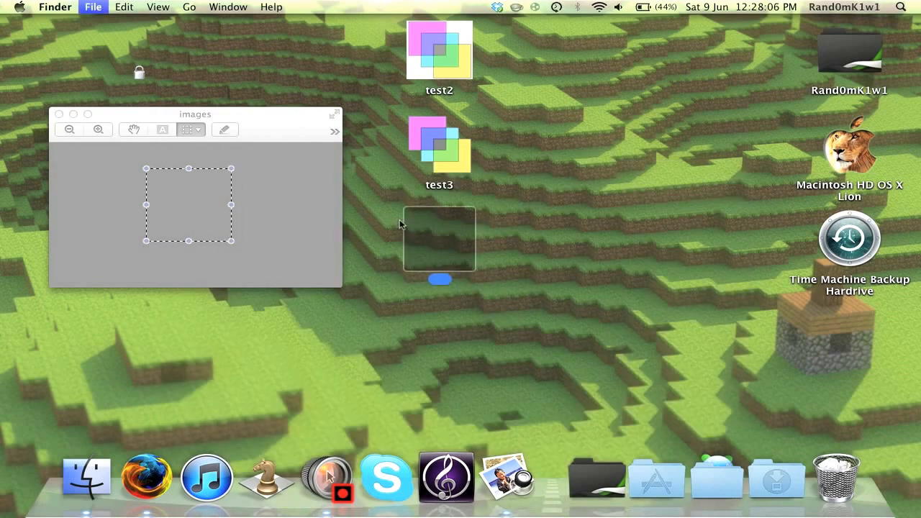
click(86, 477)
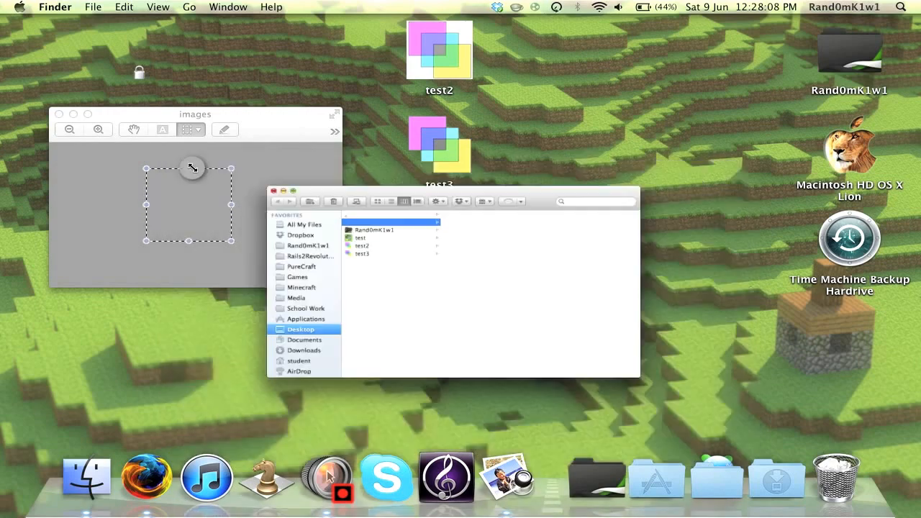